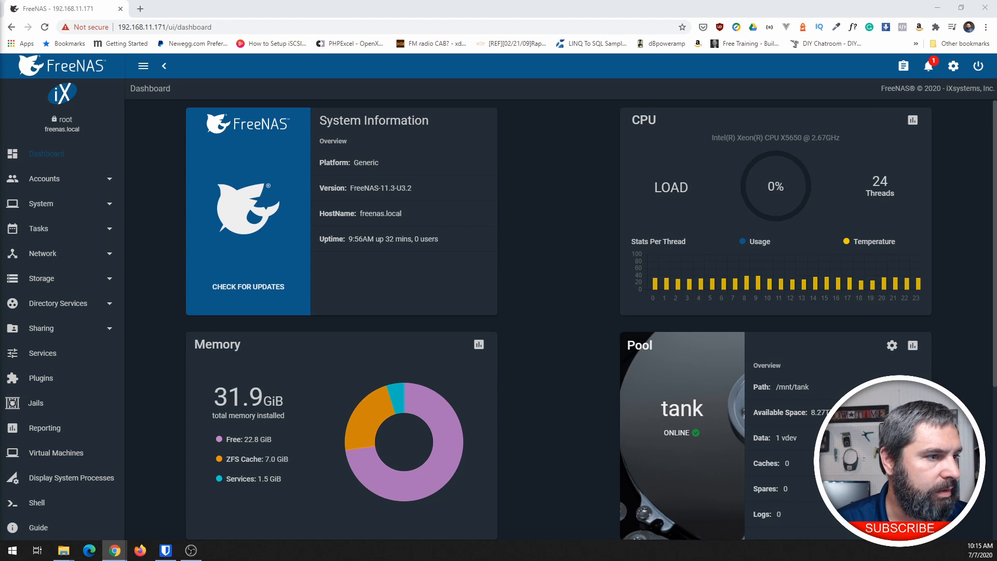
pyautogui.moveTo(153, 323)
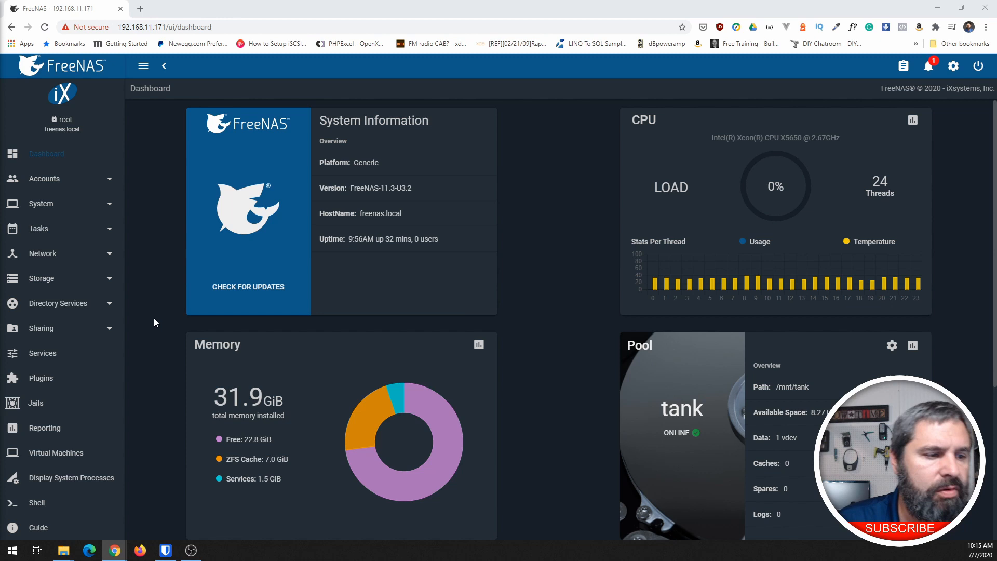
pyautogui.moveTo(365, 204)
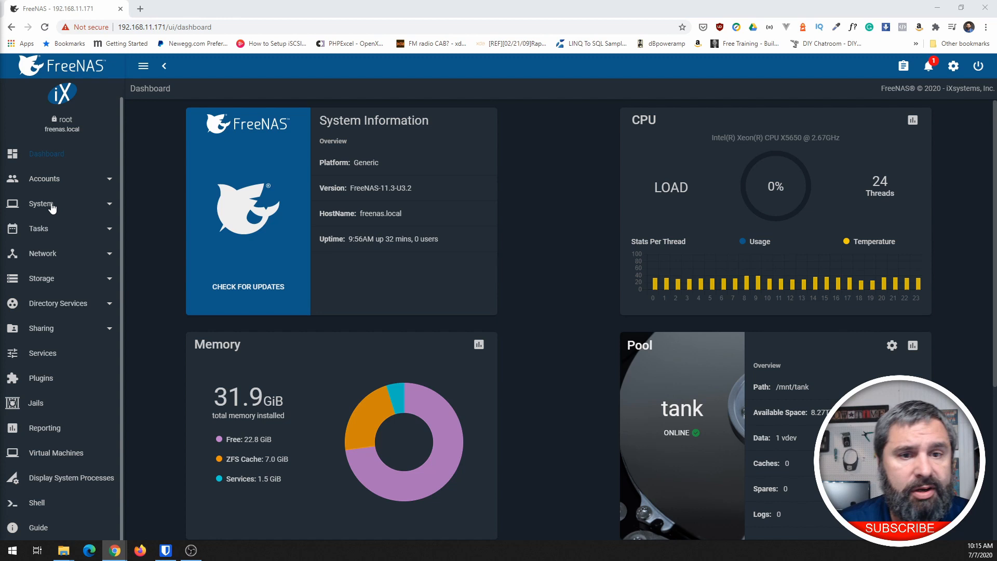
pyautogui.moveTo(164, 354)
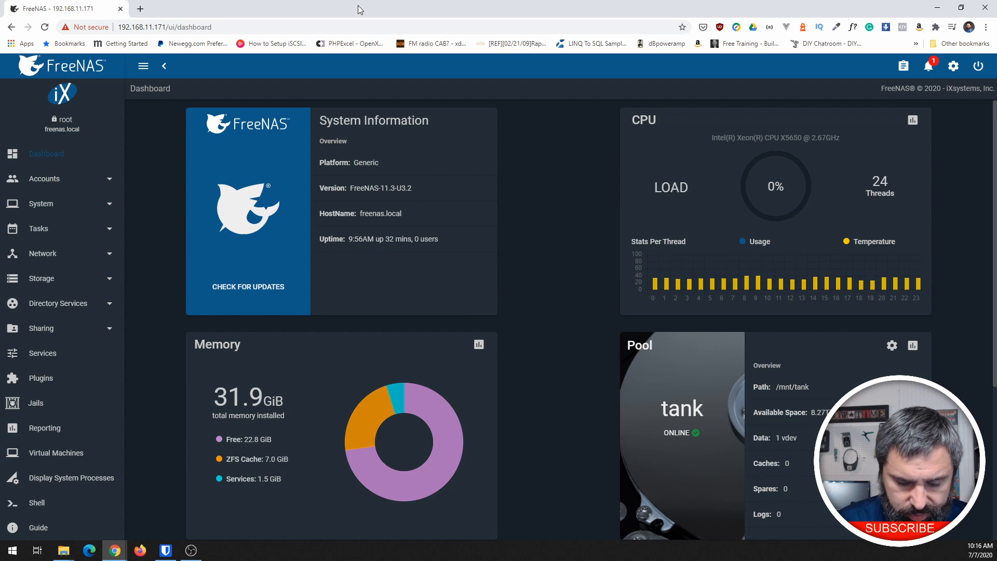
# Enlarge the FreeNAS interface and go to the empty Virtual Machines page.
pyautogui.press('ctrl+plus')
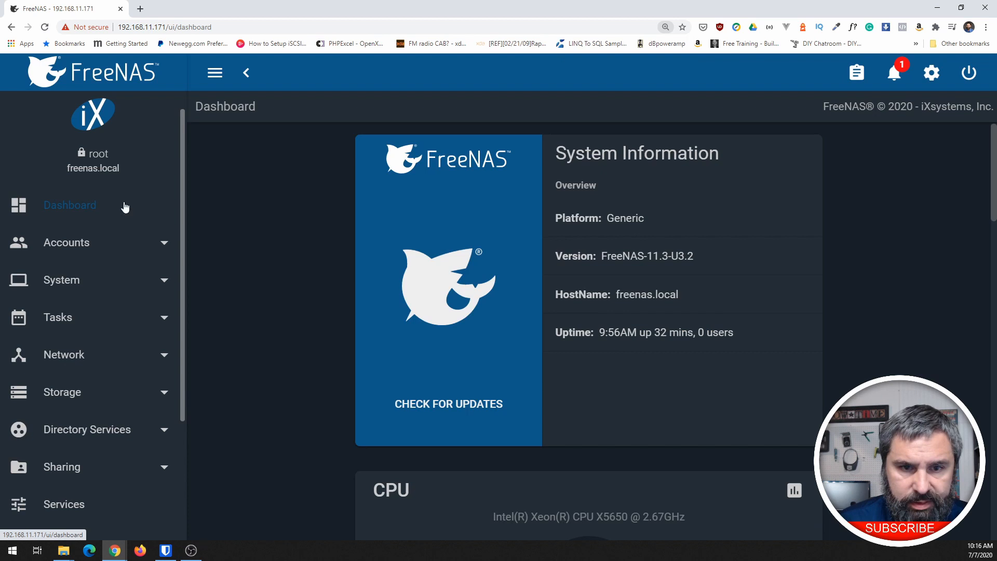
pyautogui.scroll(-3)
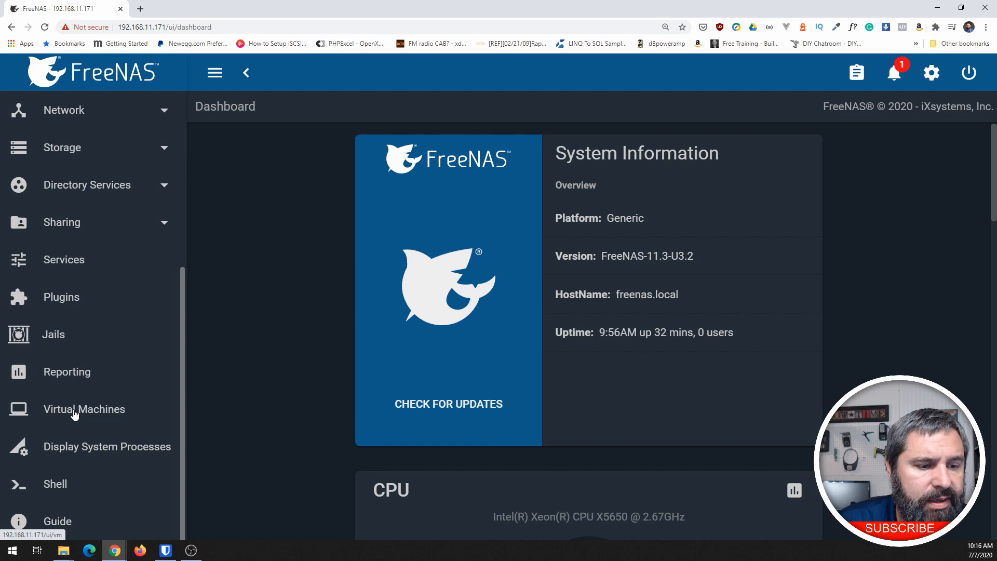
pyautogui.click(83, 408)
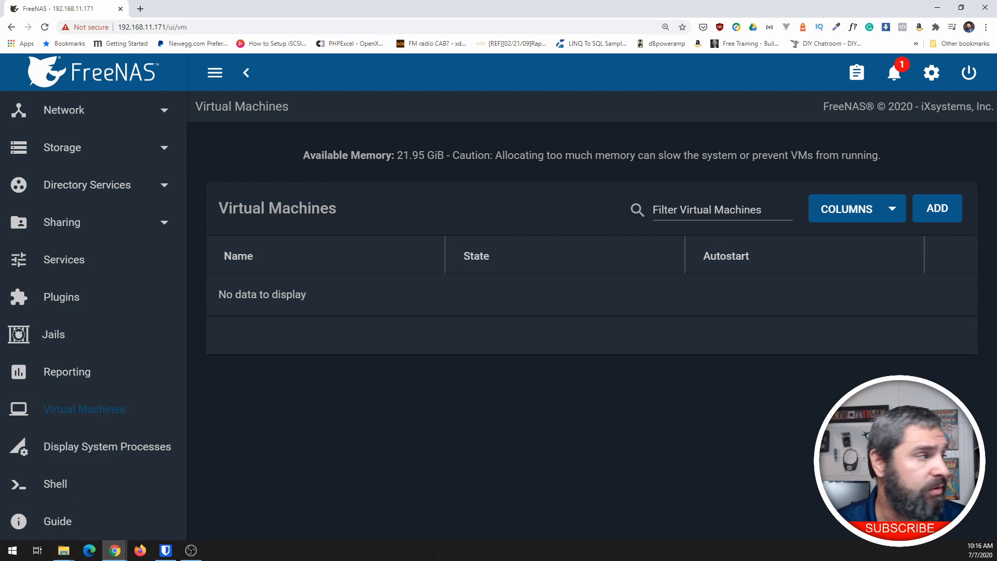
# Scroll the Fedora virtIO drivers guide to the virtio-win ISO direct download links.
pyautogui.click(263, 8)
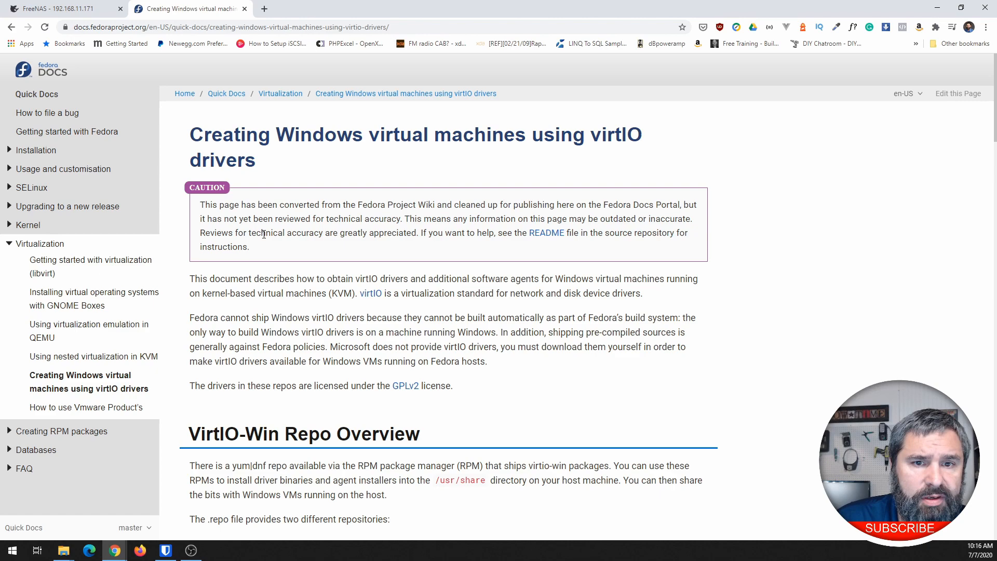
pyautogui.scroll(-3)
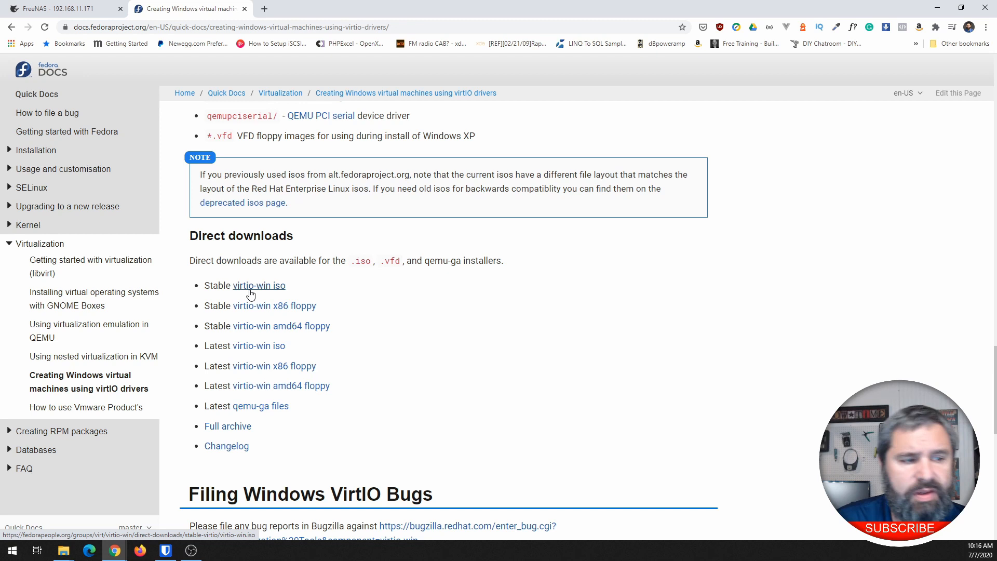
pyautogui.moveTo(424, 373)
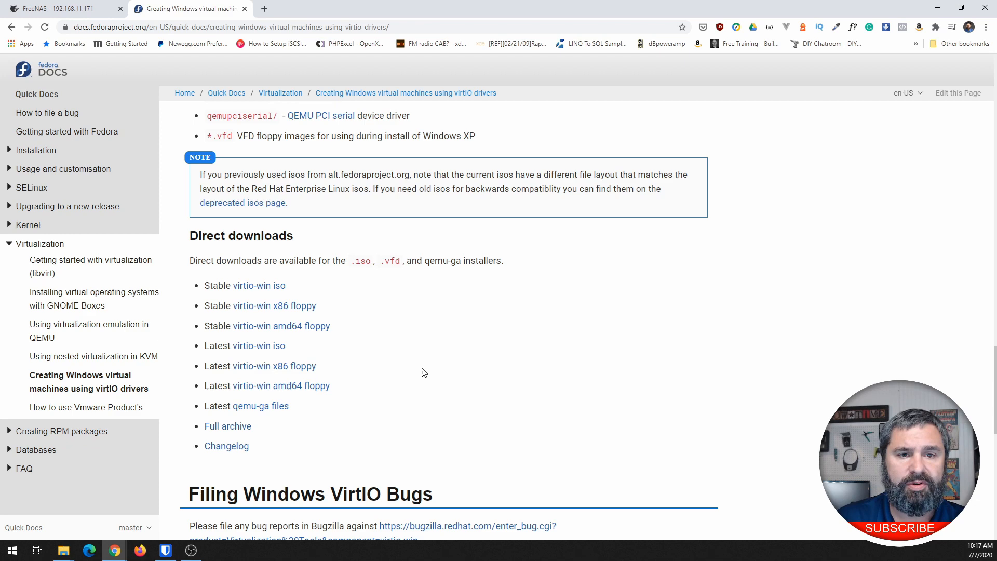
# Start a Windows VM named win10FreeNAS with boot delayed until VNC connects.
pyautogui.click(61, 8)
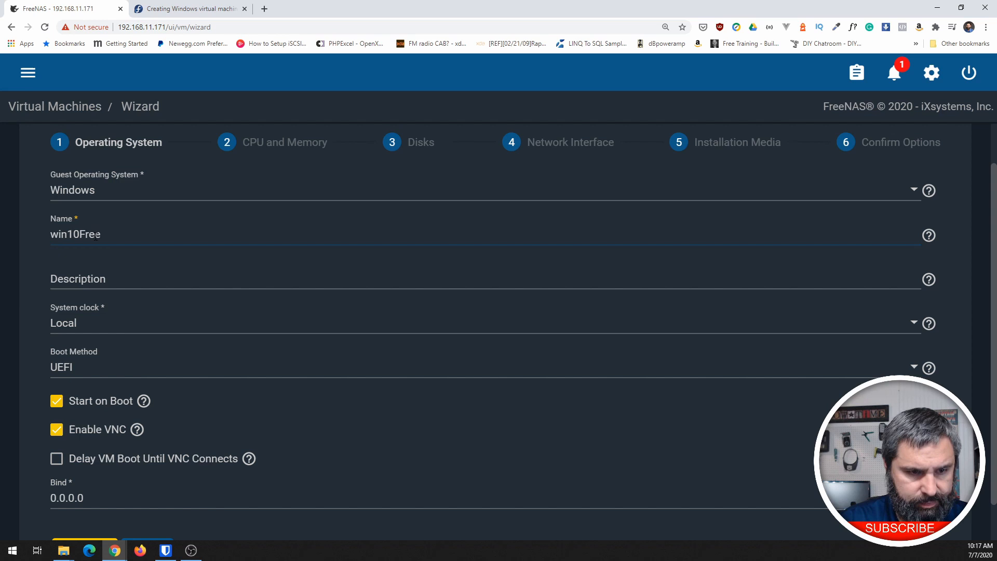
pyautogui.scroll(-3)
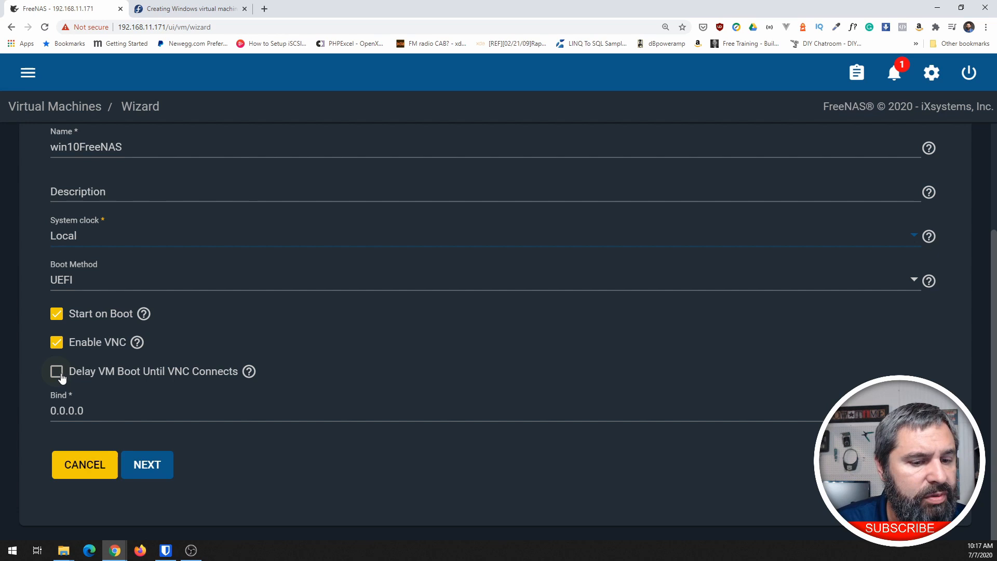
pyautogui.click(56, 371)
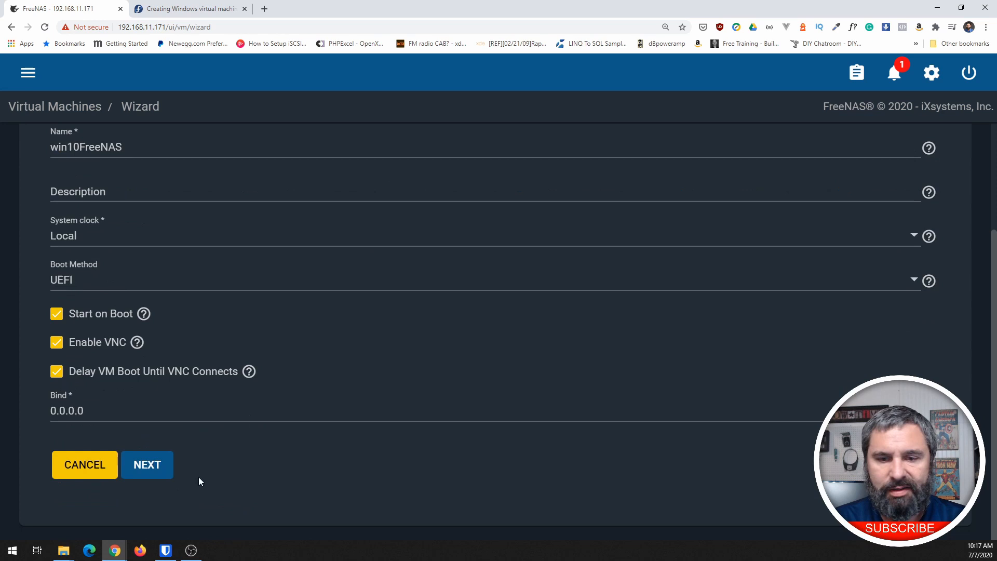
# Give the VM 2 virtual CPUs and 8 GiB memory, reaching the Disks step.
pyautogui.click(147, 464)
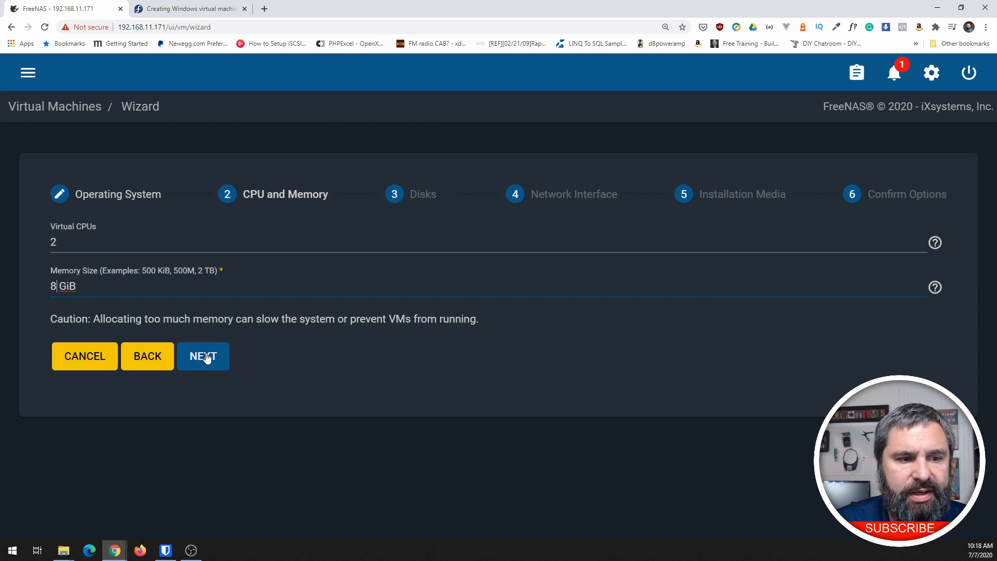
pyautogui.click(203, 355)
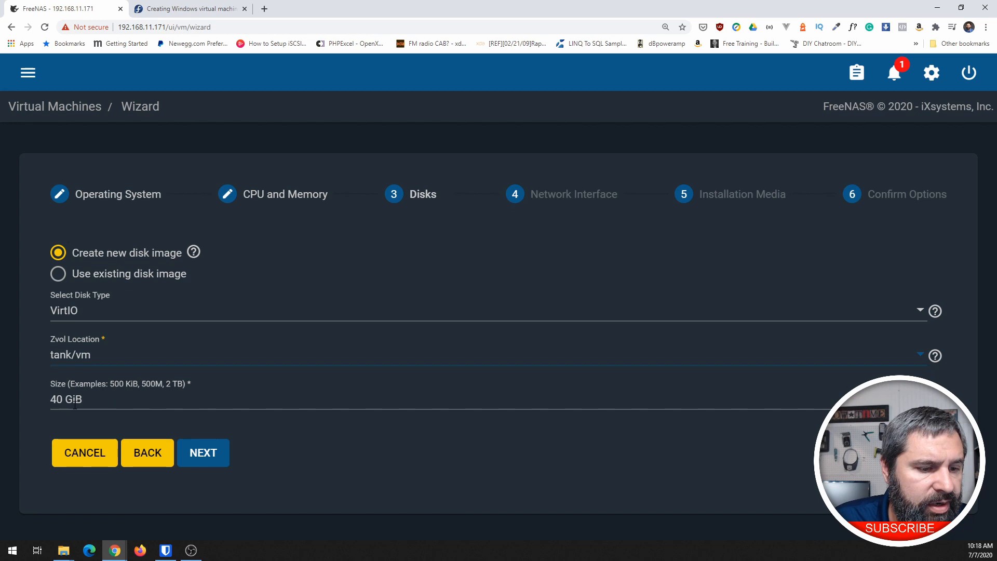
# Accept the new 40 GiB VirtIO disk on tank/vm.
pyautogui.click(202, 452)
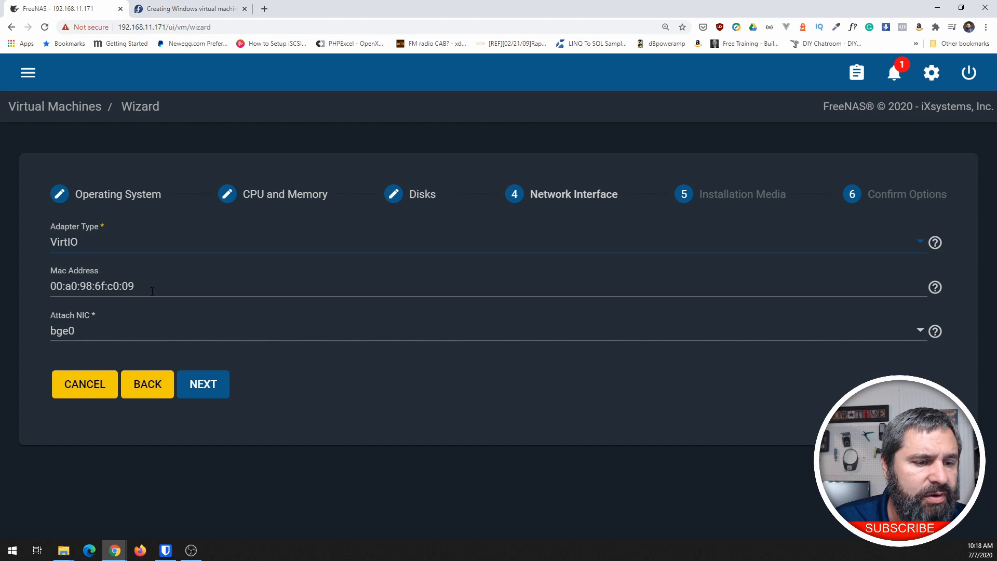
# Check the FreeNAS dashboard, then attach the VirtIO adapter to bge1 and continue.
pyautogui.click(490, 330)
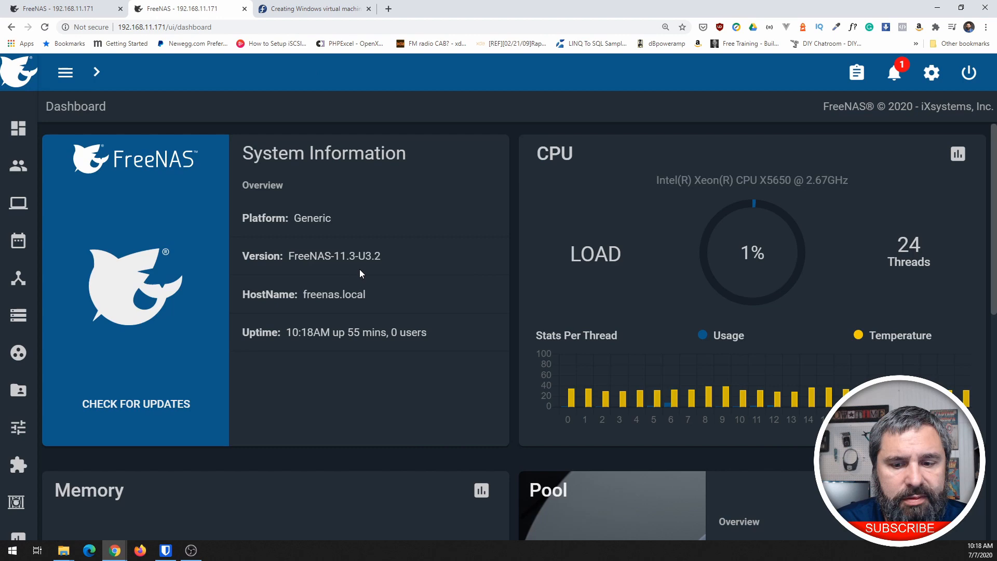
pyautogui.scroll(-3)
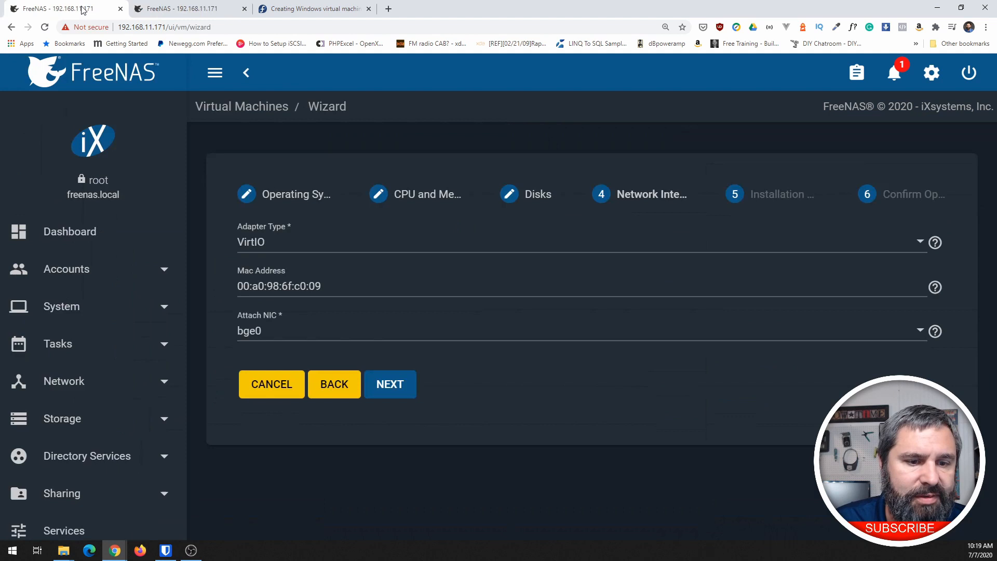
pyautogui.click(572, 330)
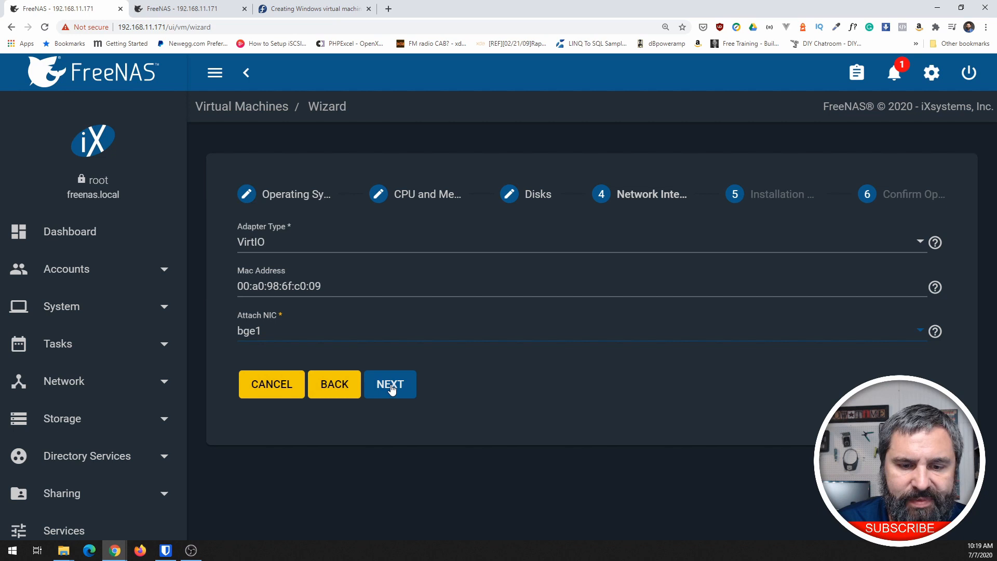
pyautogui.click(390, 384)
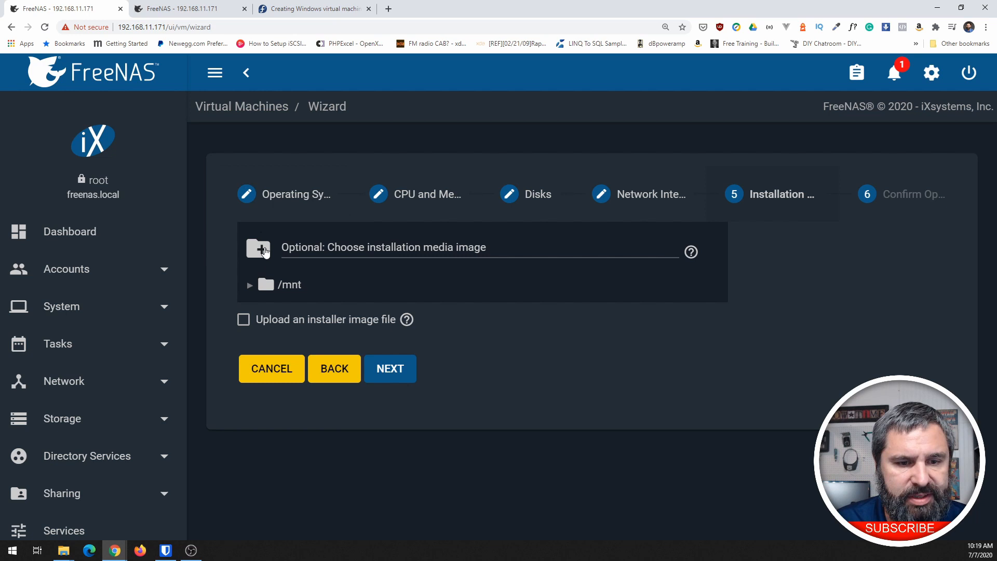
# Choose Windows10_2004.iso from the ISOs folder as installation media.
pyautogui.click(250, 284)
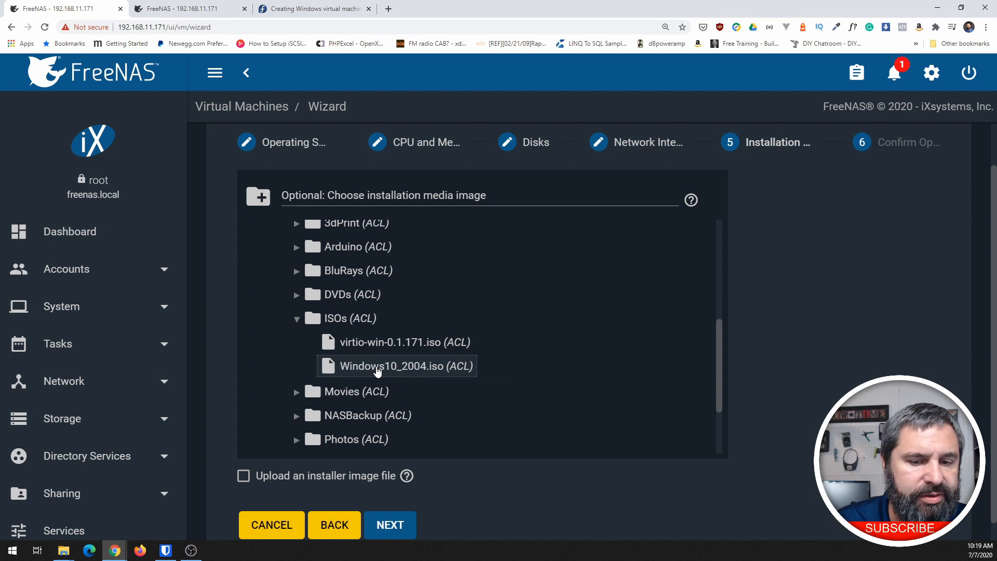
pyautogui.click(391, 365)
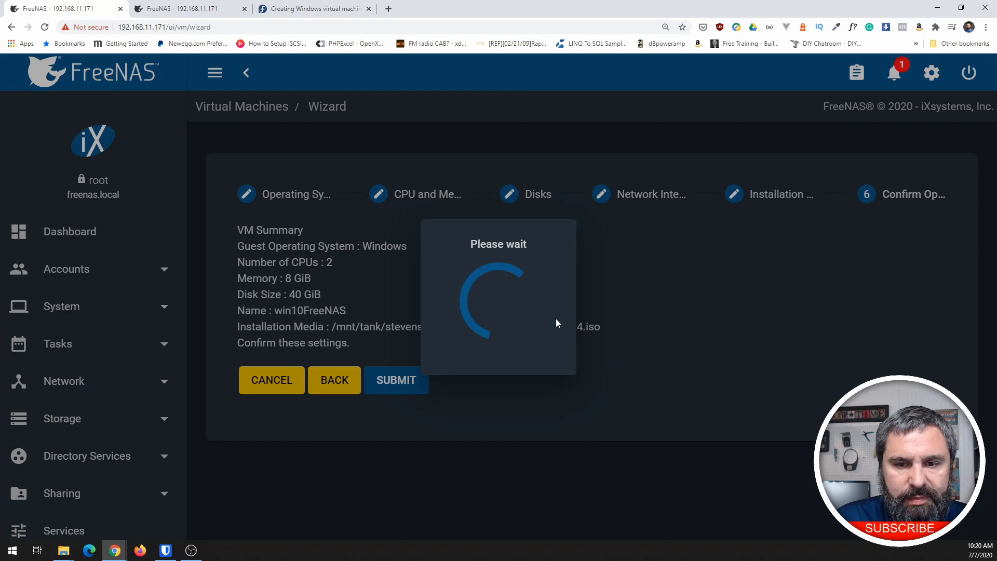
# Submit the win10FreeNAS summary and expand its row in the VM list.
pyautogui.click(394, 380)
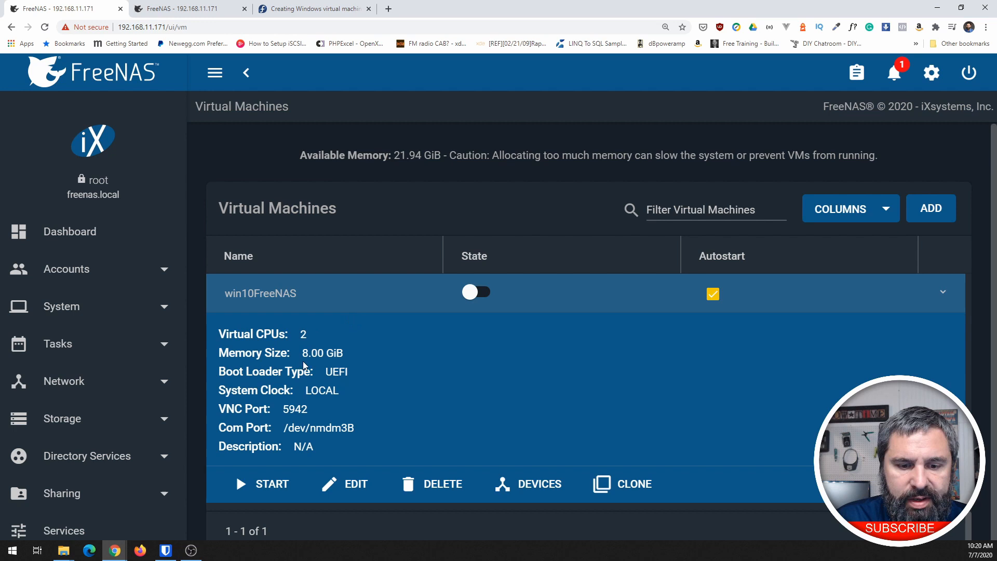
pyautogui.click(354, 484)
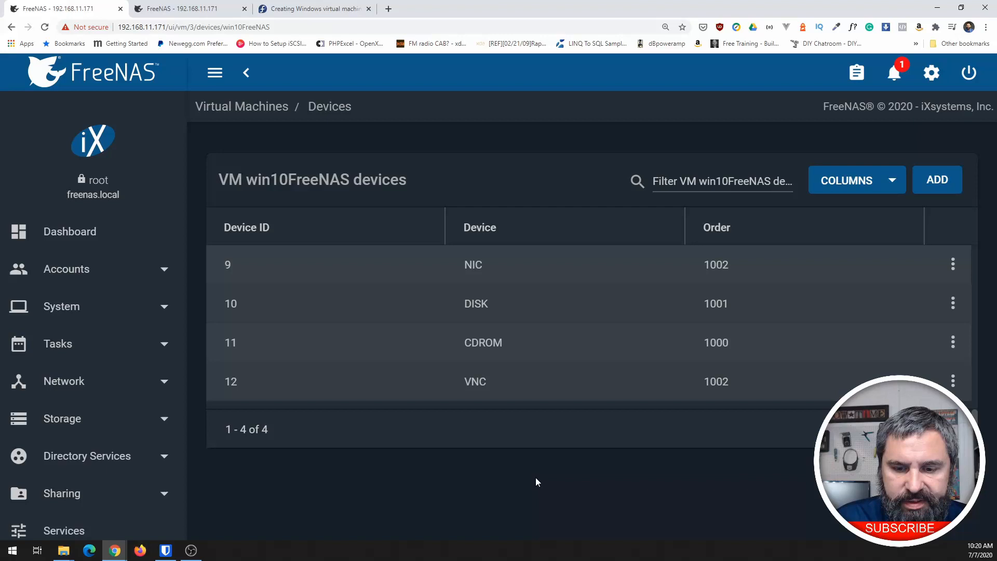
# View win10FreeNAS's devices: NIC, disk, CD-ROM and VNC.
pyautogui.click(951, 342)
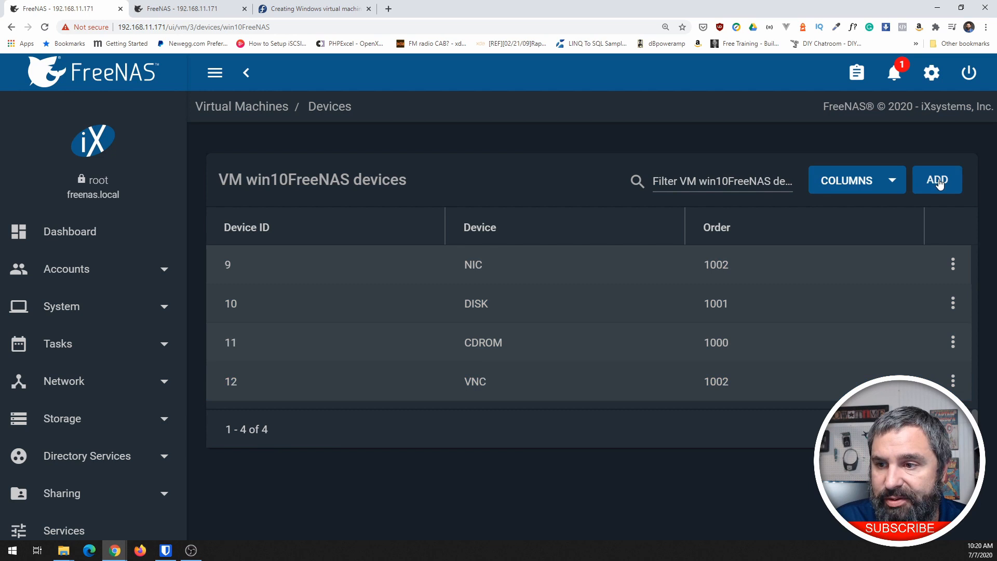
# Add a CD-ROM device using ISOs/virtio-win-0.1.171.iso and save it.
pyautogui.click(936, 180)
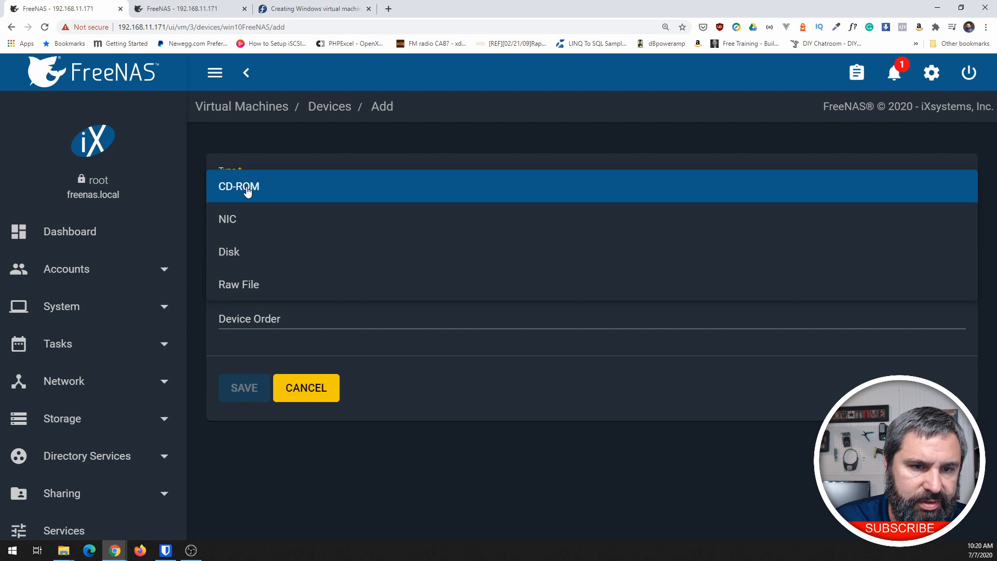
pyautogui.click(238, 185)
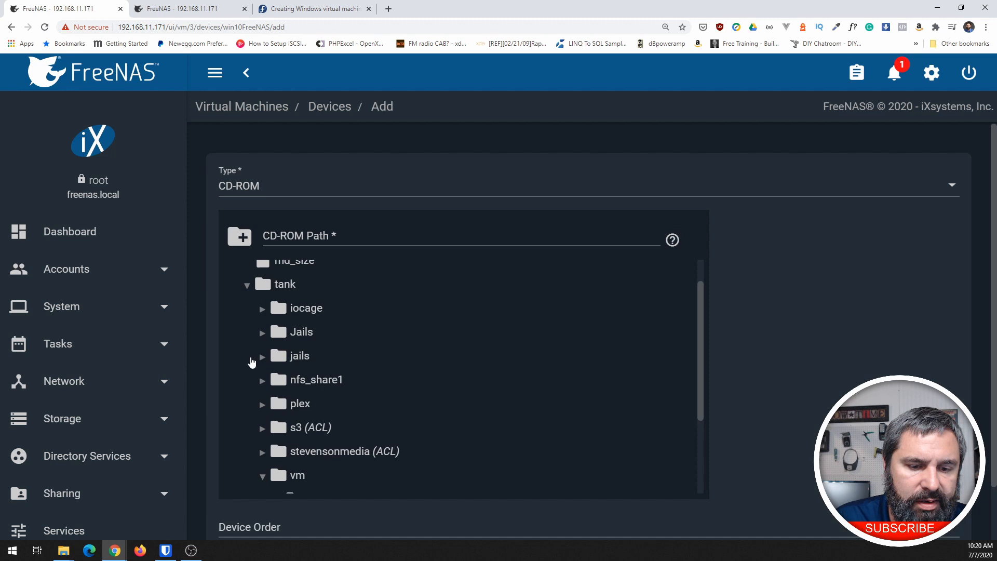
pyautogui.scroll(-3)
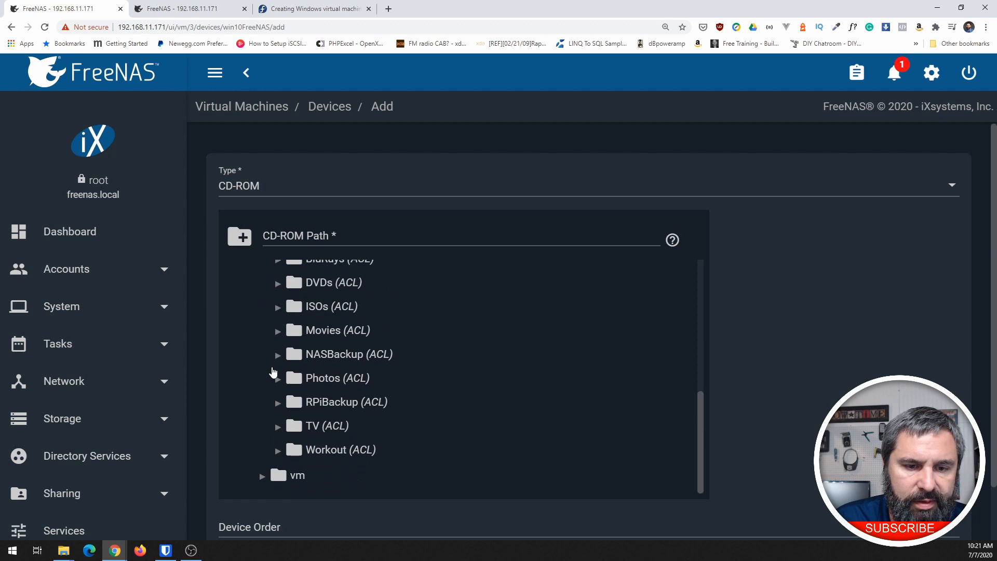
pyautogui.click(372, 177)
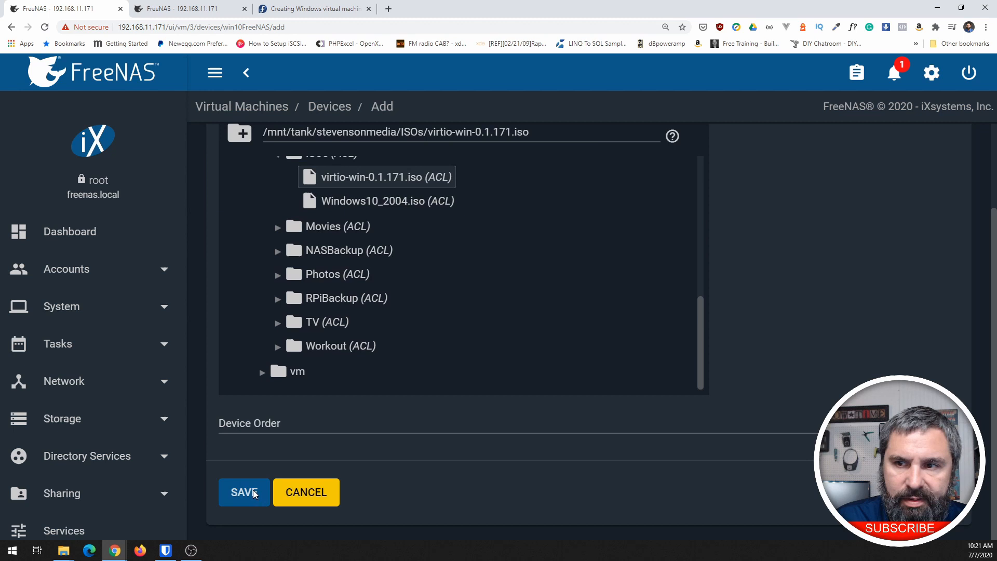
pyautogui.click(243, 491)
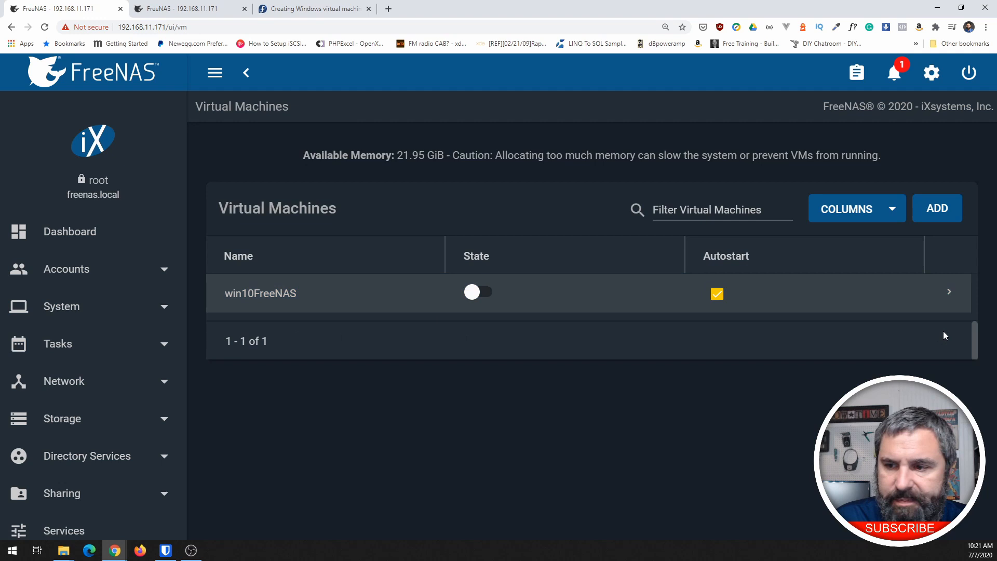
# Expand win10FreeNAS's details to start it and reach the Windows Setup drive page.
pyautogui.click(478, 291)
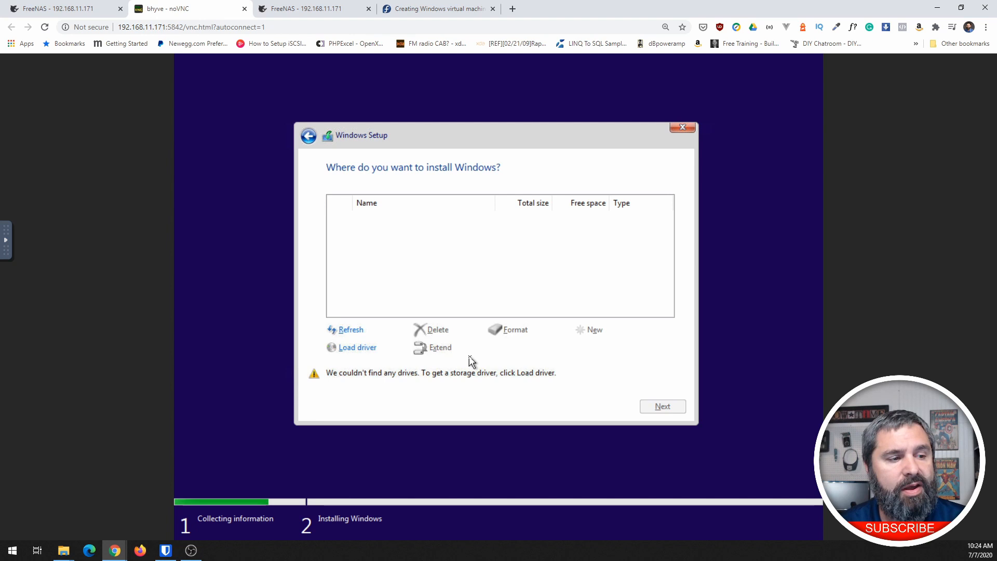
# Load the Red Hat VirtIO SCSI w10 driver from the install media and choose Drive 0.
pyautogui.click(358, 348)
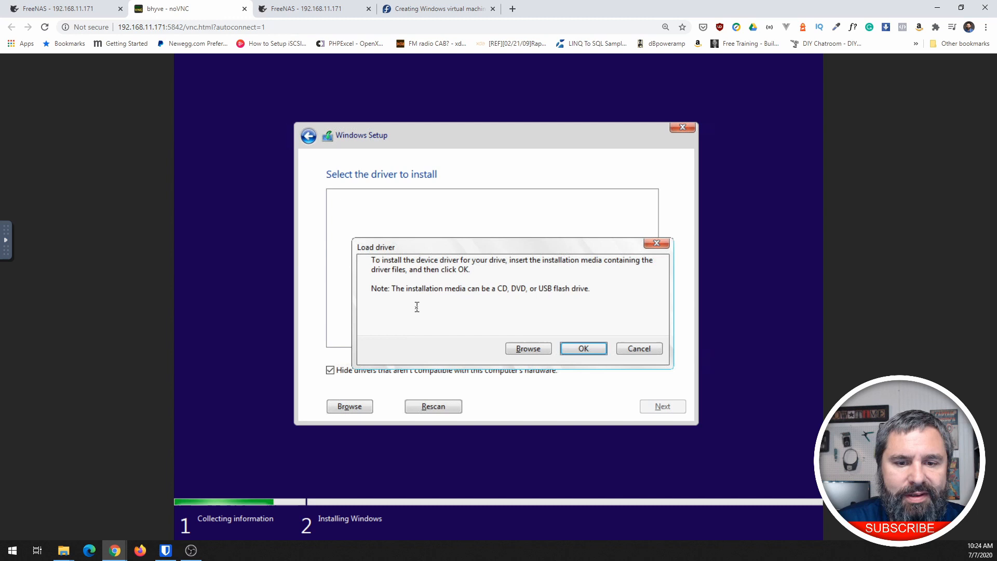
pyautogui.click(582, 348)
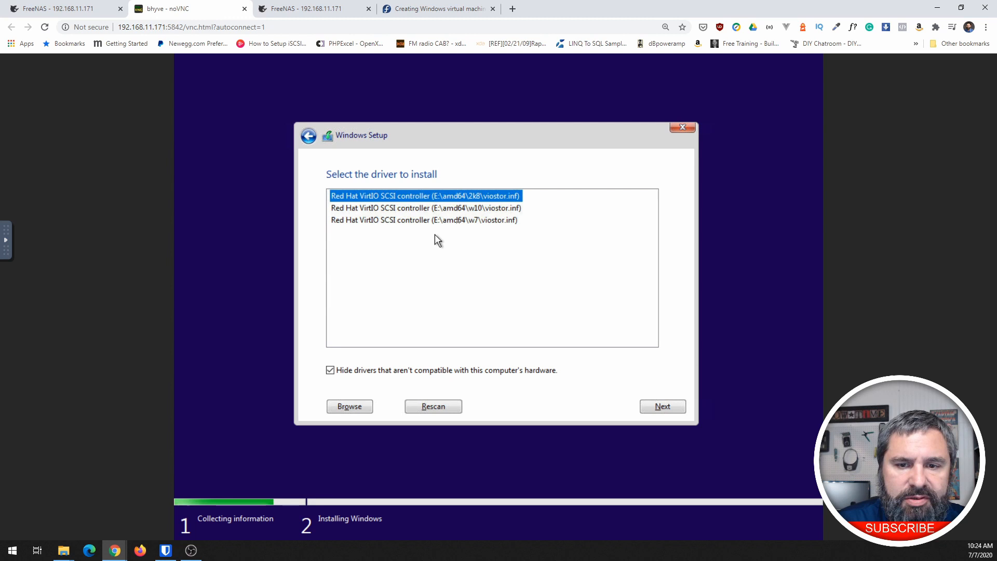
pyautogui.click(426, 207)
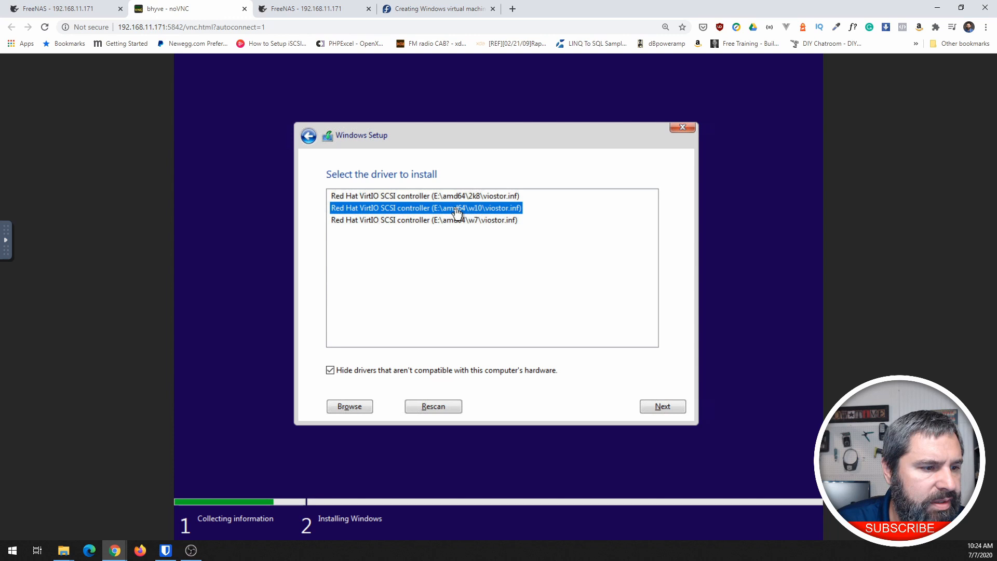
pyautogui.click(662, 406)
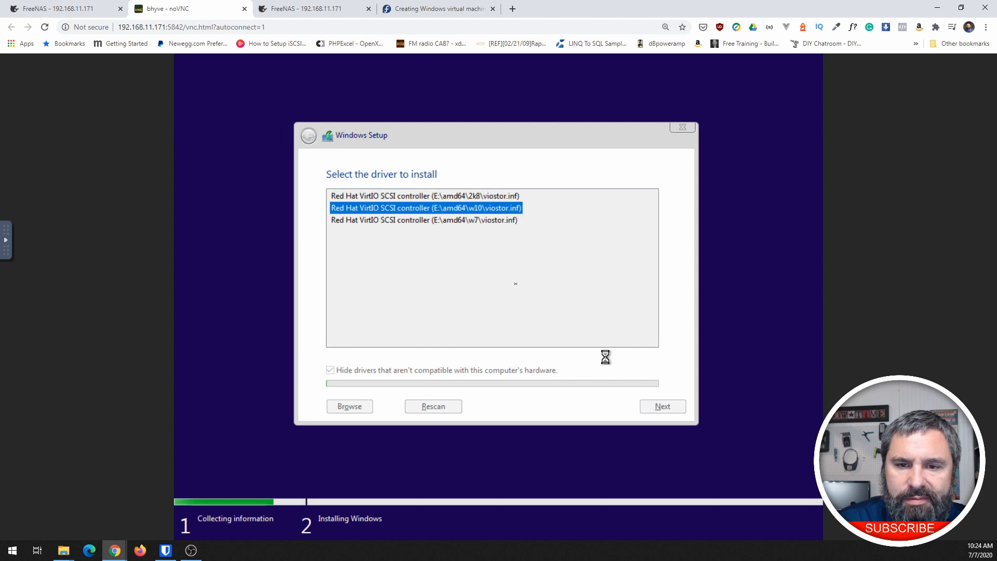
pyautogui.click(662, 406)
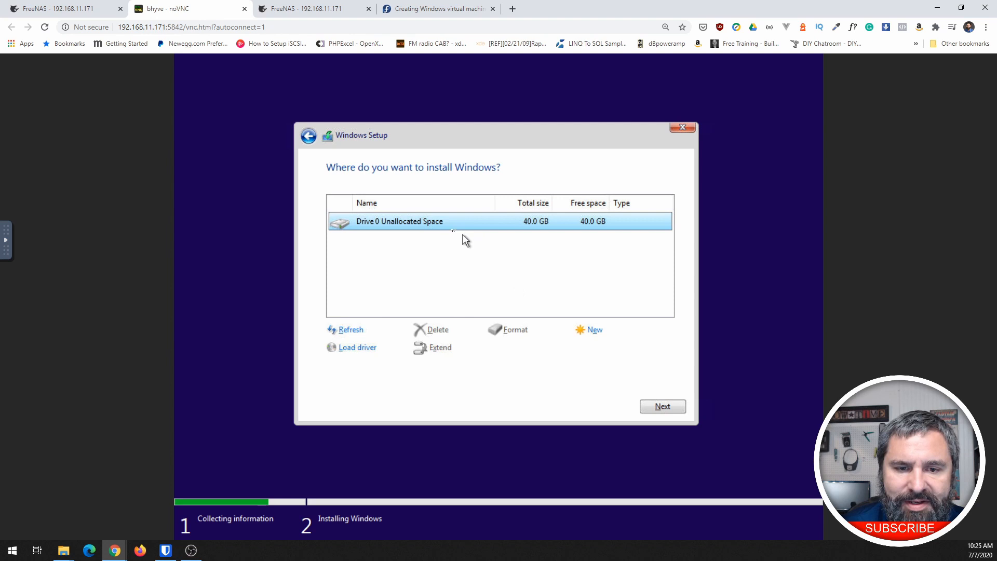
pyautogui.click(662, 406)
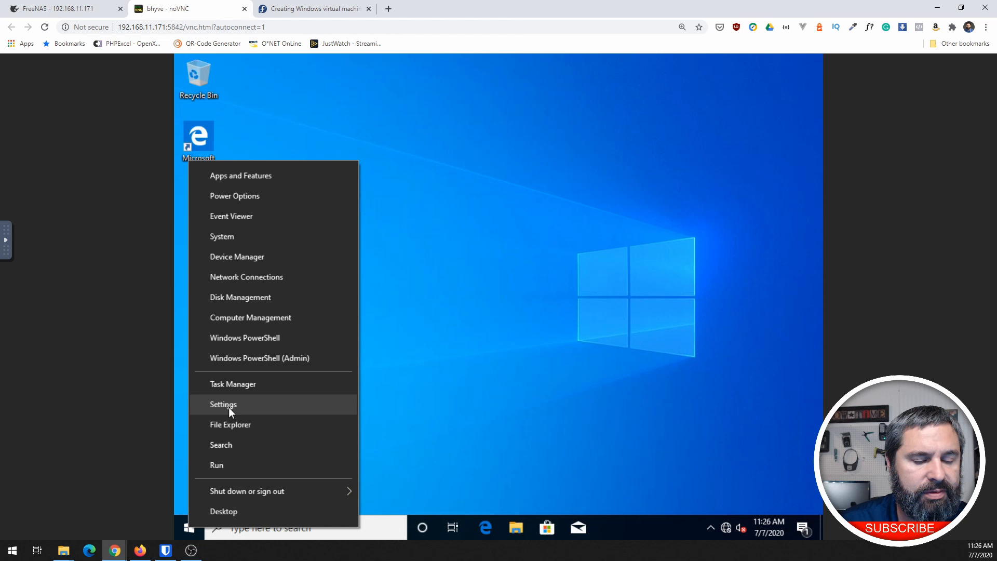
# Install the Red Hat VirtIO Ethernet Adapter driver for the Ethernet Controller from E:\.
pyautogui.click(237, 256)
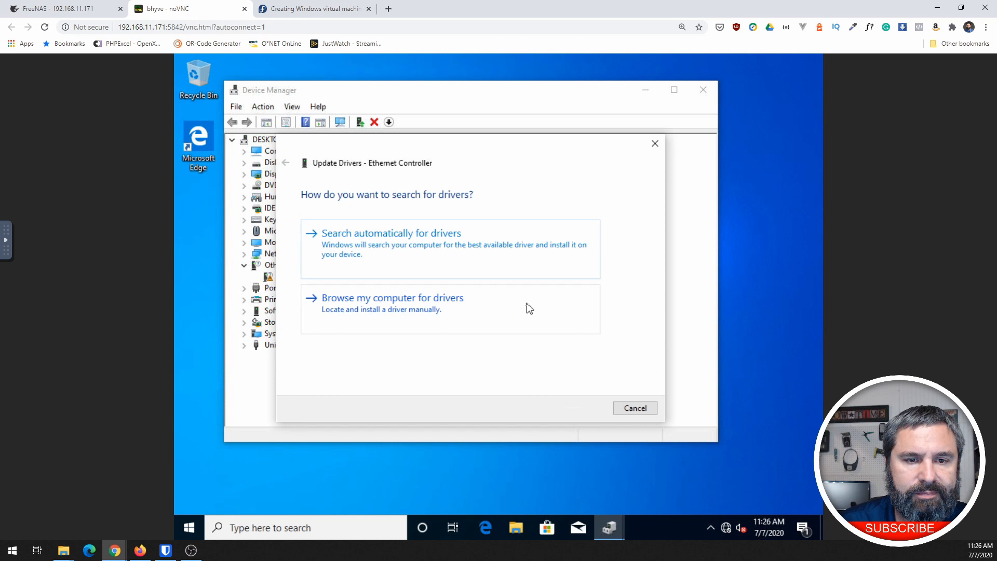
pyautogui.click(391, 297)
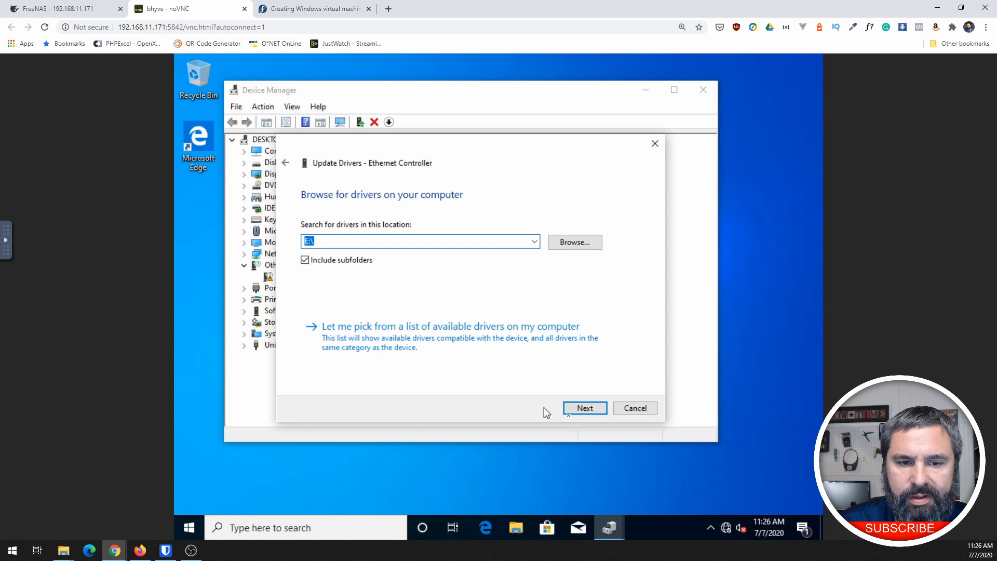
pyautogui.click(583, 408)
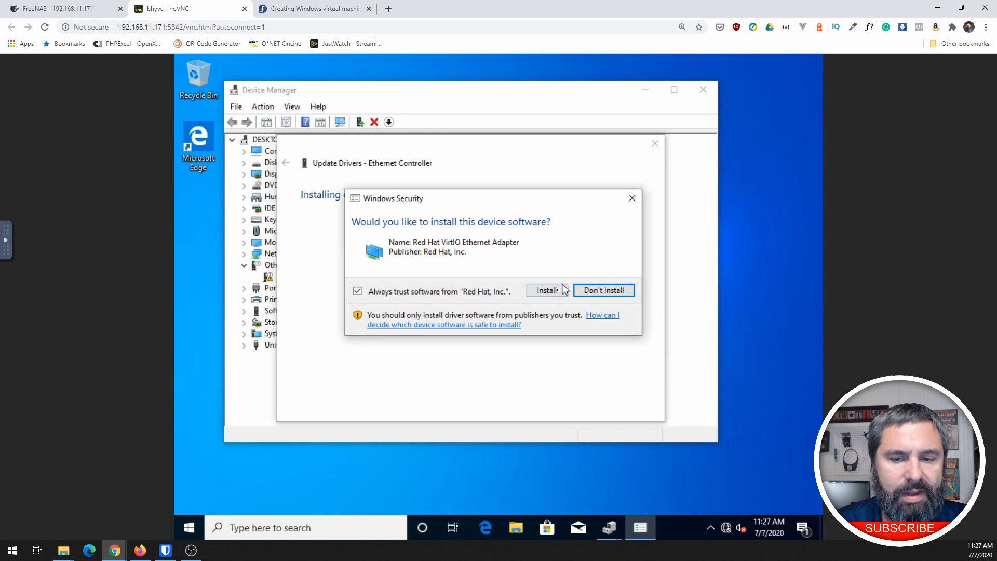
pyautogui.click(545, 289)
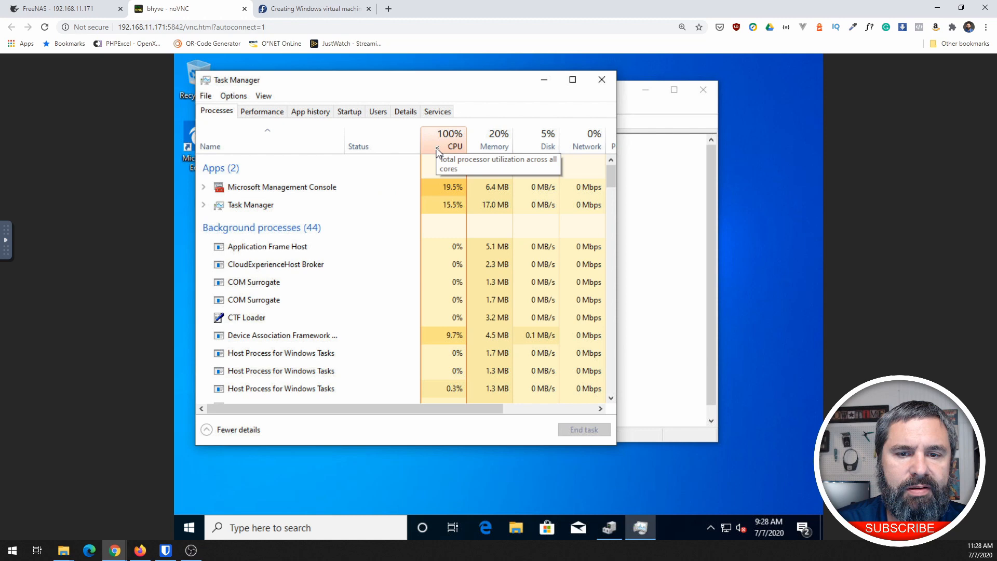
# Switch Task Manager's CPU performance graph to show each logical processor separately.
pyautogui.click(454, 134)
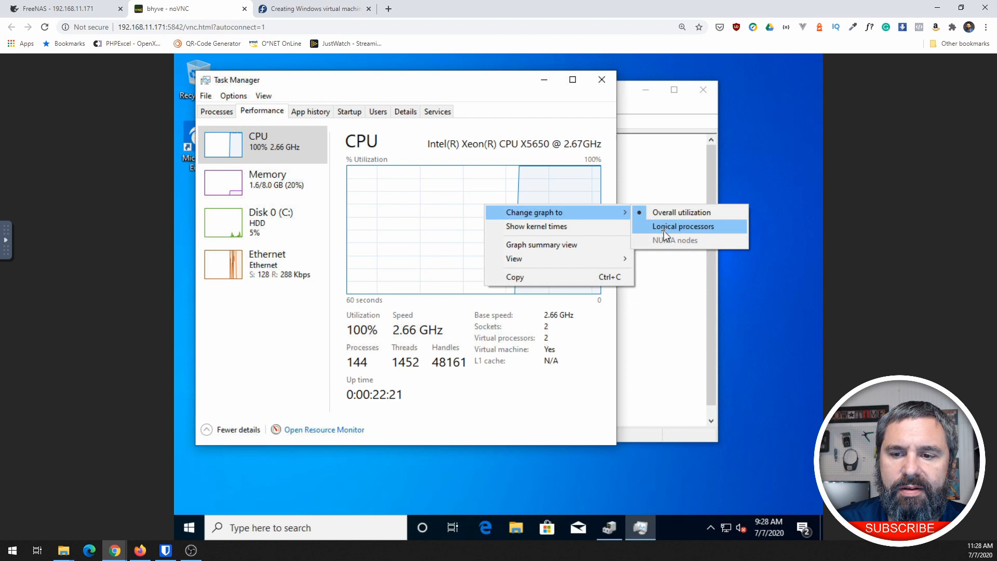
pyautogui.click(682, 226)
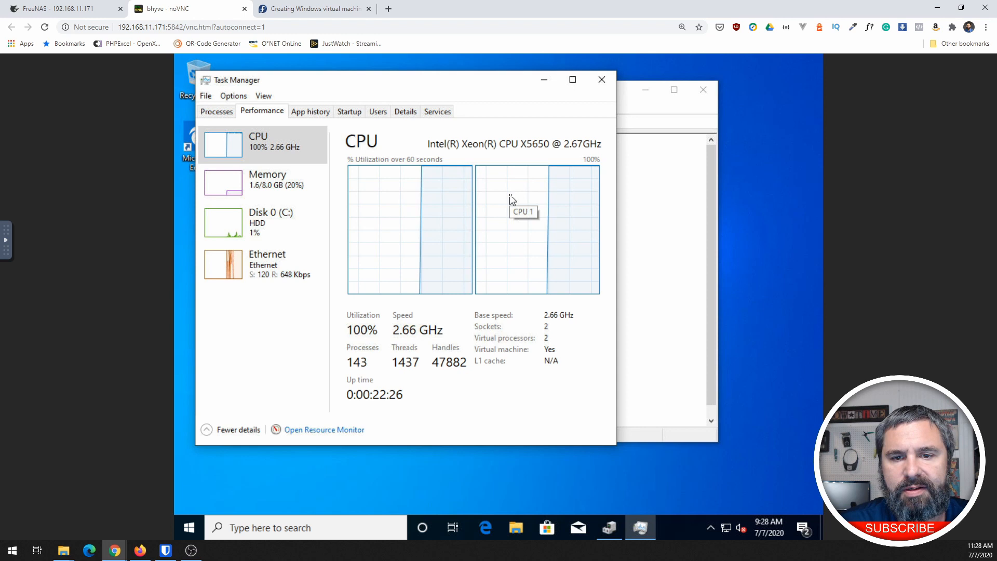
pyautogui.click(266, 183)
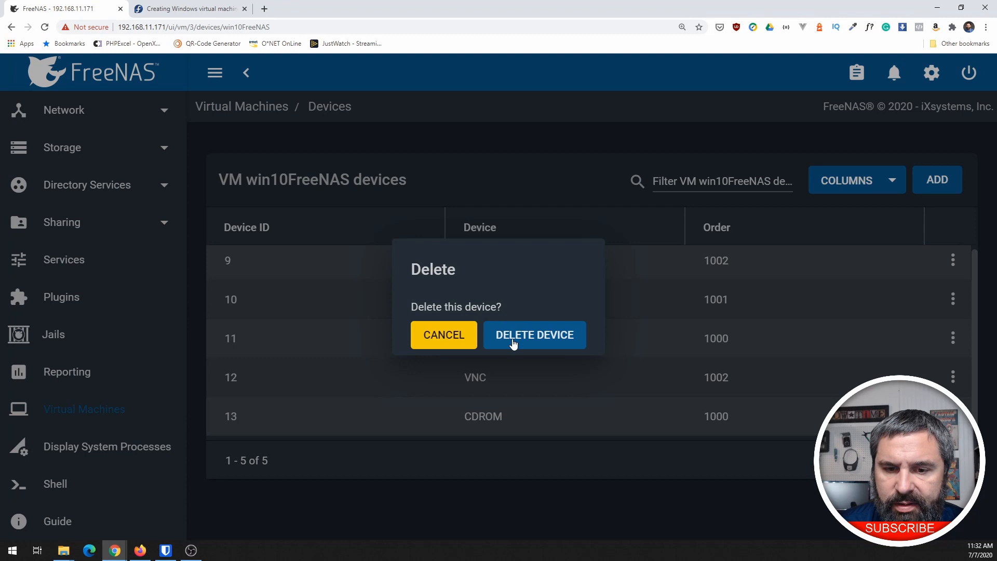
# Confirm deleting the CD-ROM device from win10FreeNAS.
pyautogui.click(534, 334)
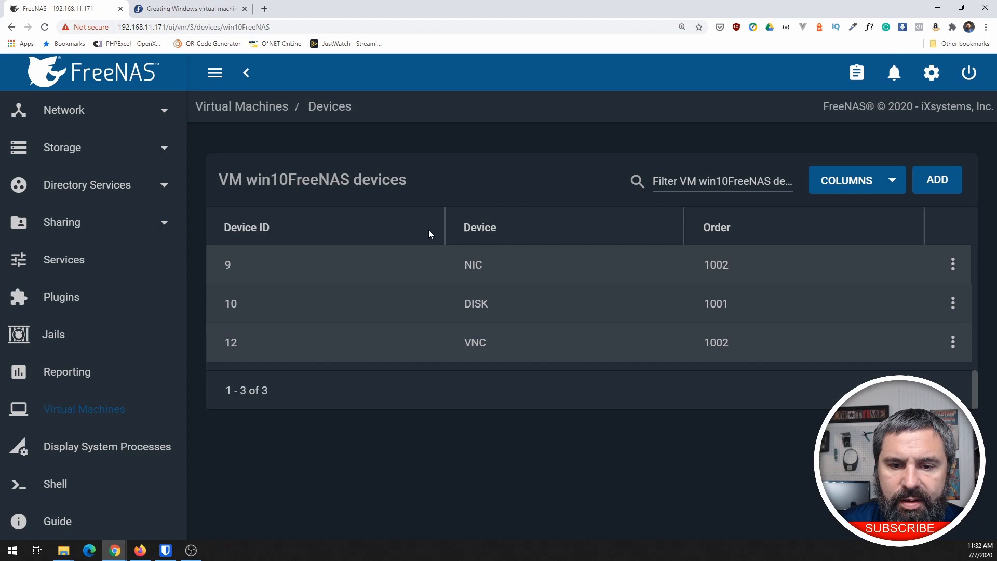